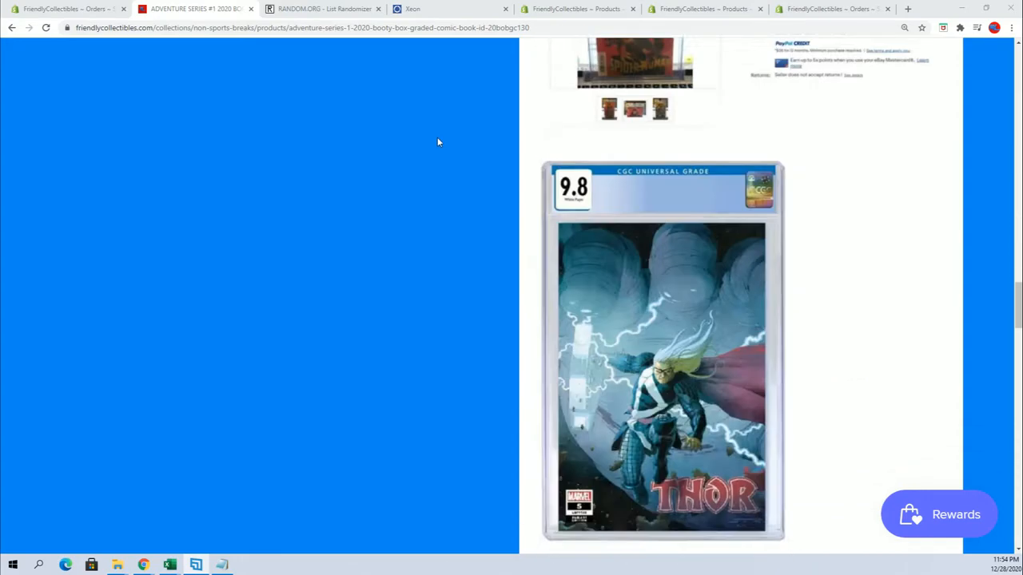
Paste the spreadsheet's OWNERS column into the emptied List Randomizer entry box.
scroll(down, 3)
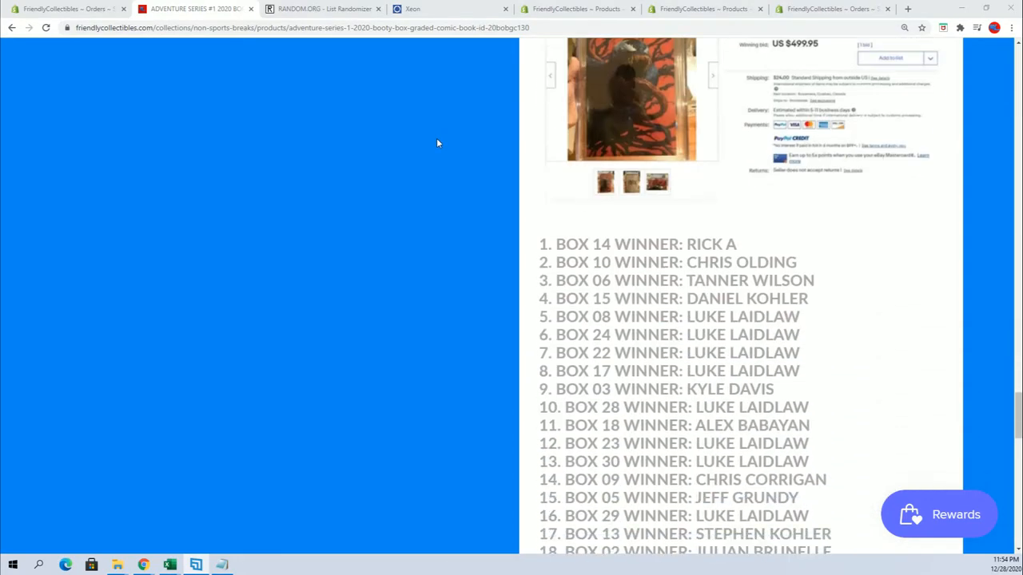
scroll(down, 3)
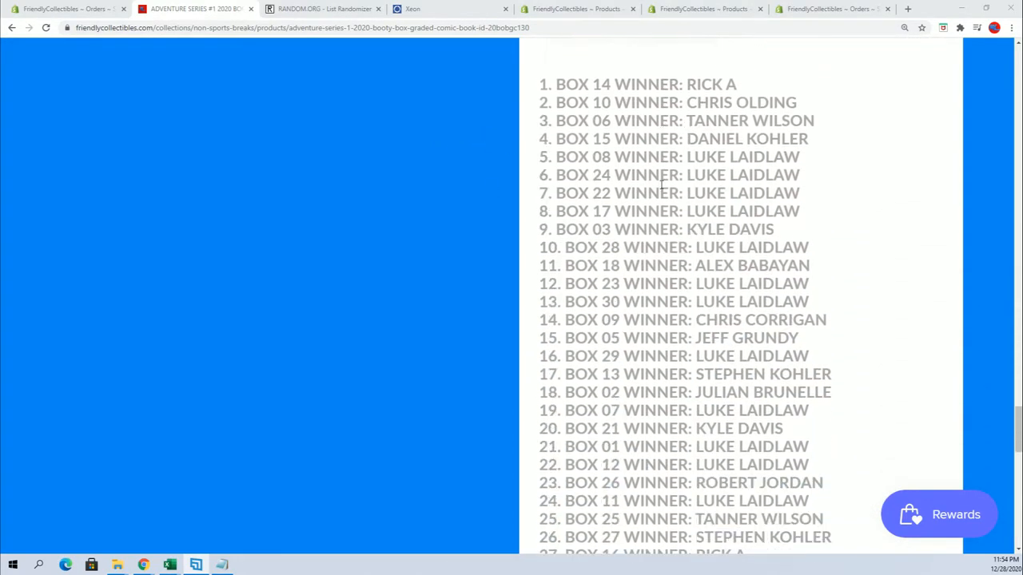
scroll(down, 3)
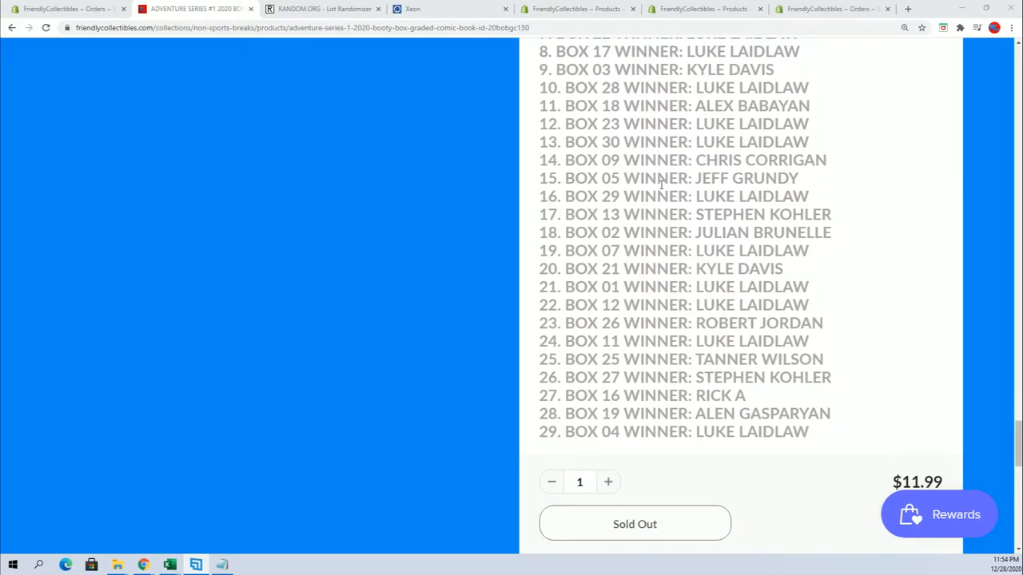
scroll(up, 3)
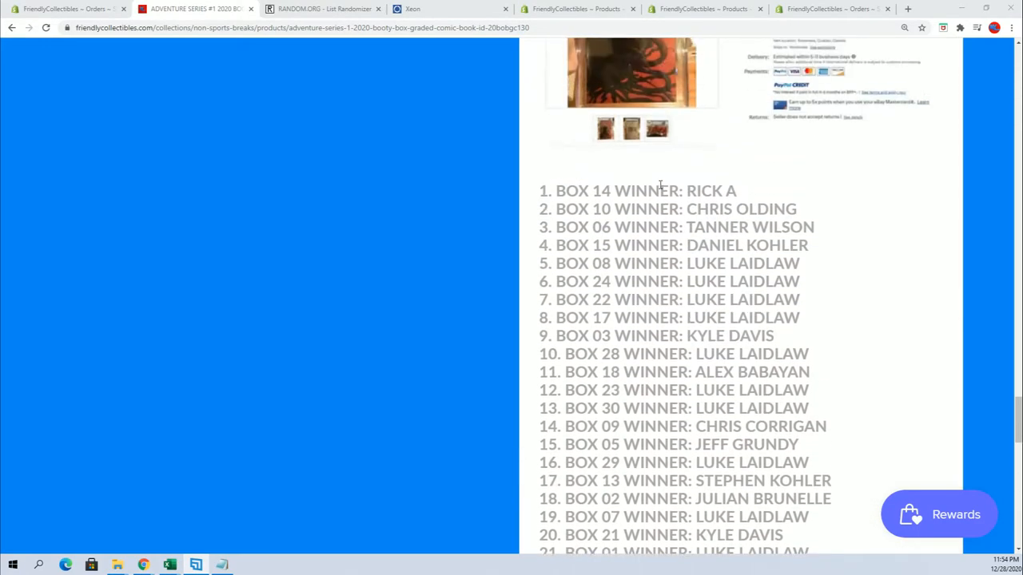
scroll(down, 3)
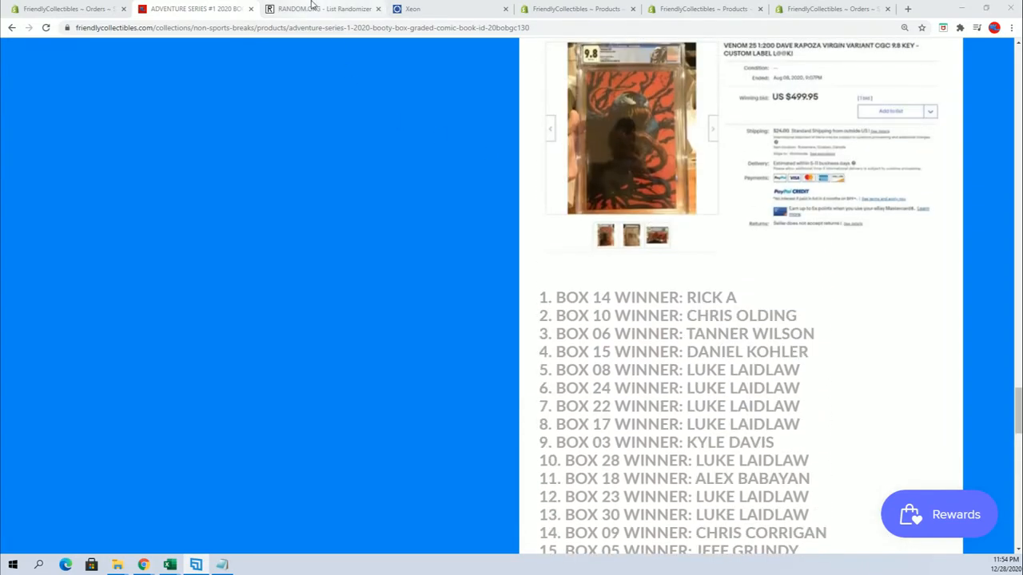
click(331, 9)
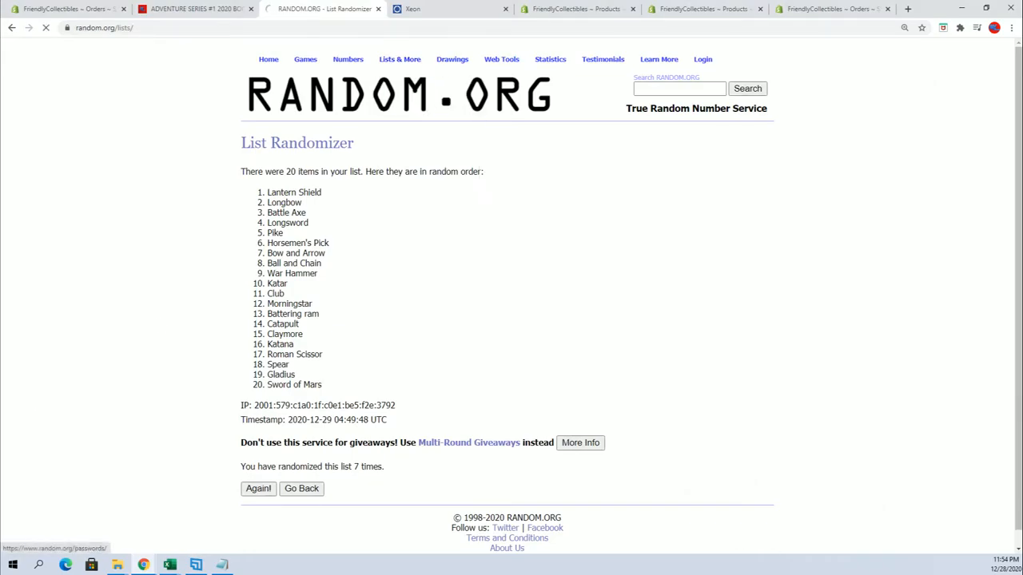
click(301, 489)
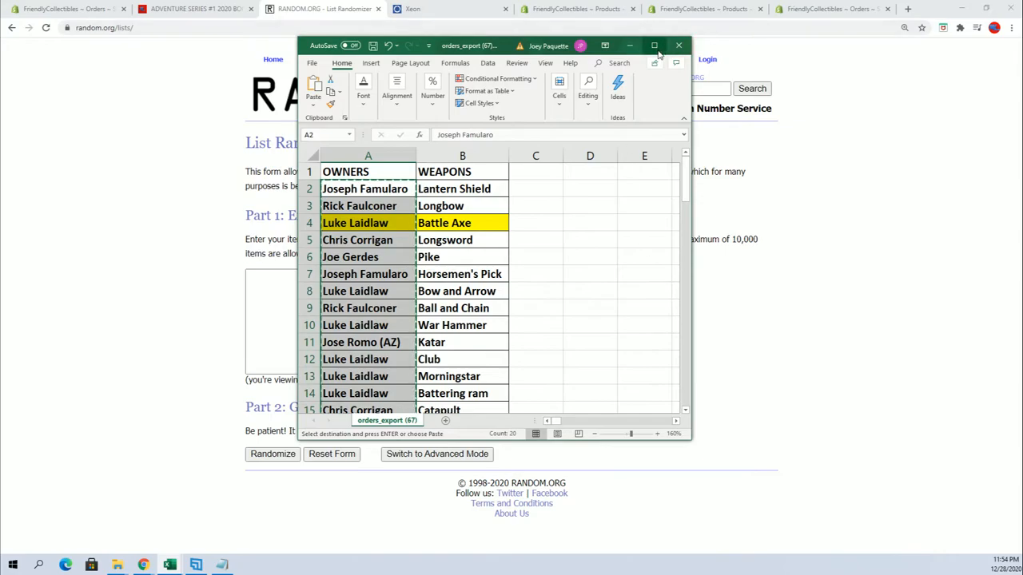
click(653, 44)
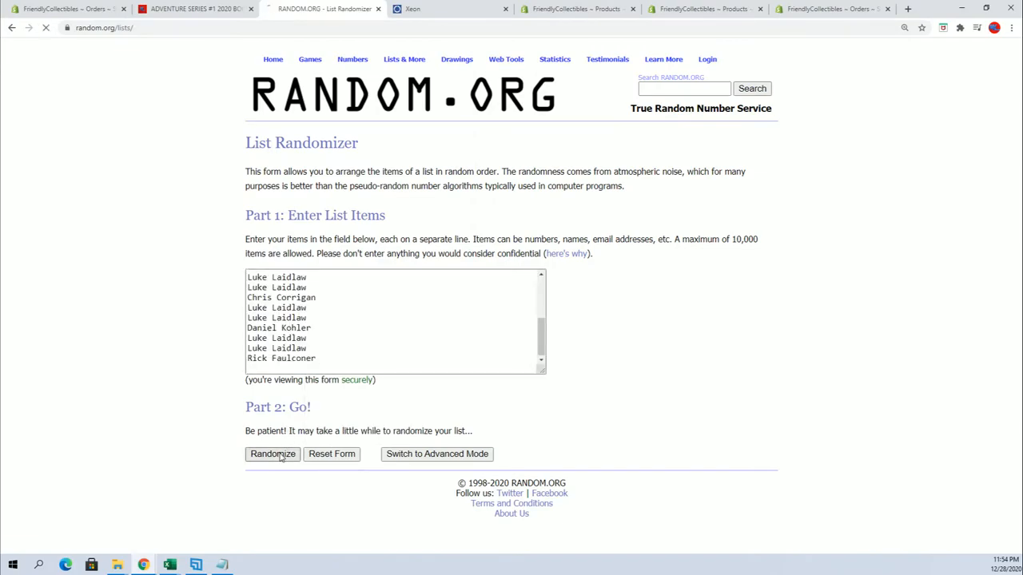
Randomize the 20 owner names, reshuffling until the list has been randomized 7 times.
click(273, 454)
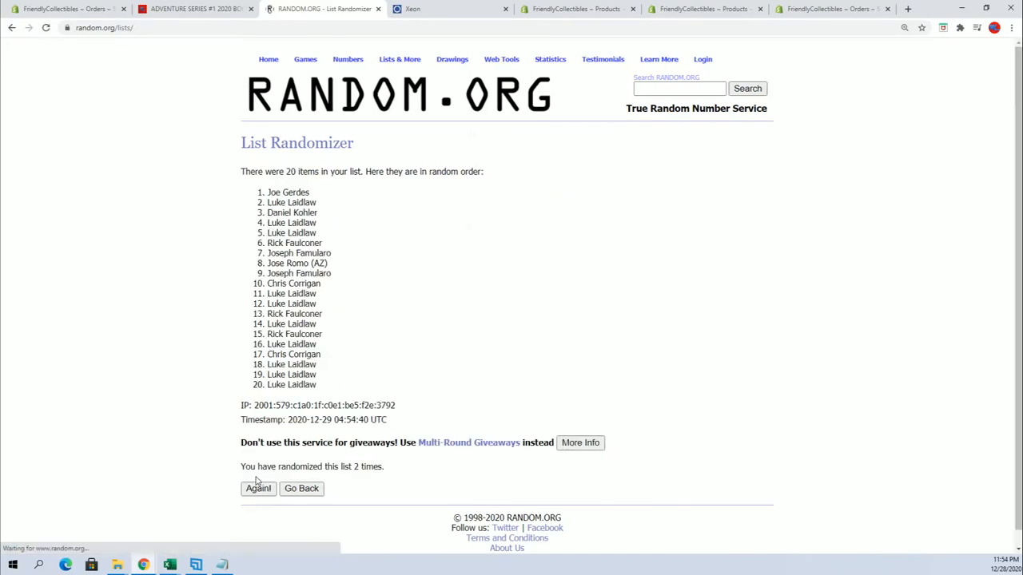
click(257, 489)
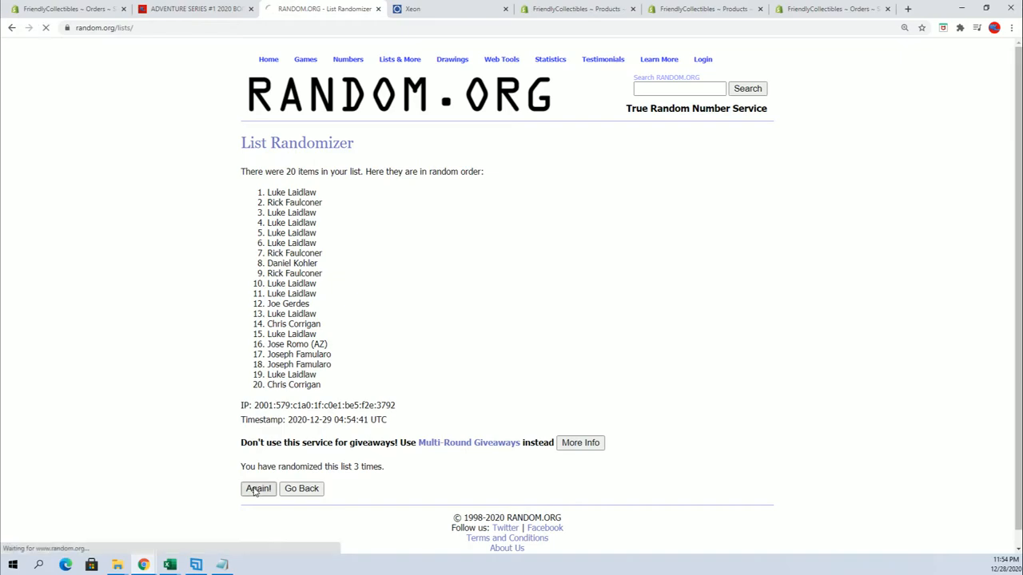
click(258, 489)
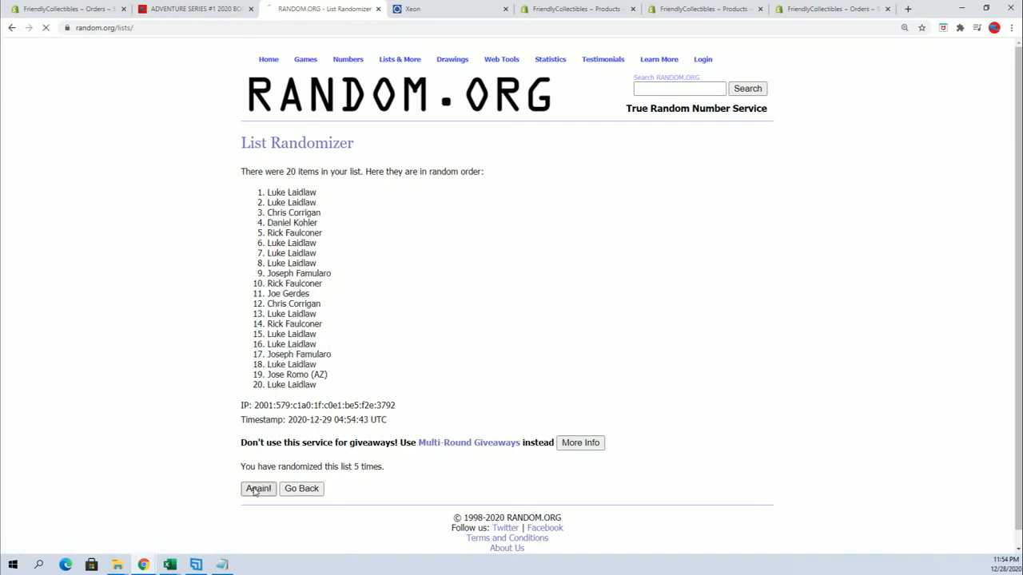
click(257, 489)
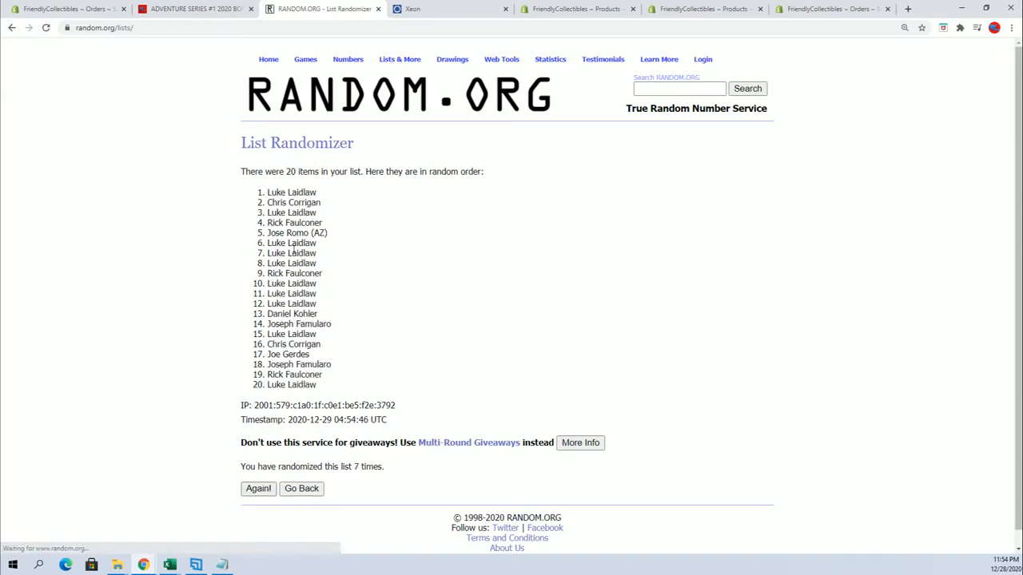
double_click(291, 192)
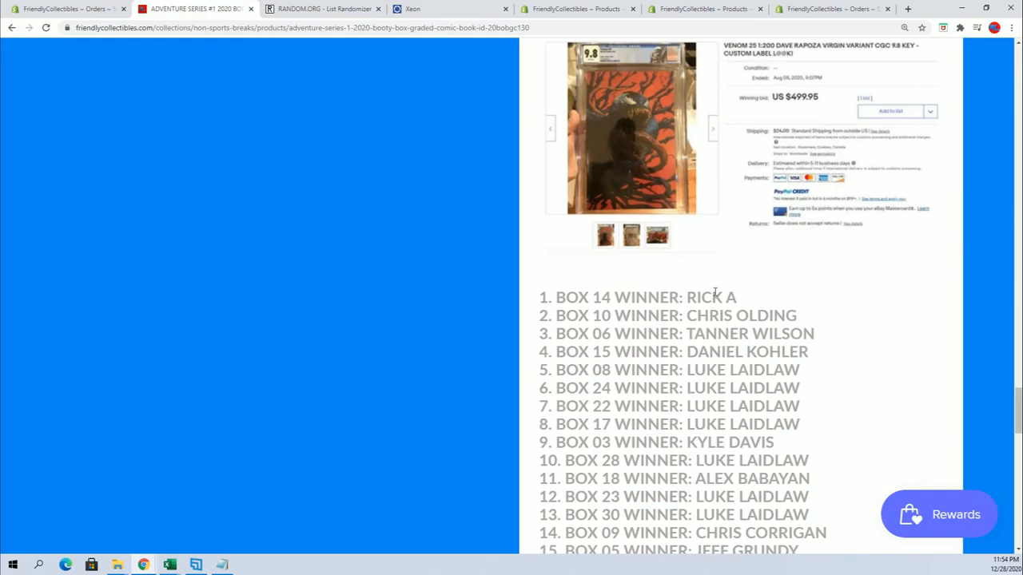
Scroll through all 29 box-winner entries down to the graded Thor comic listing.
scroll(down, 3)
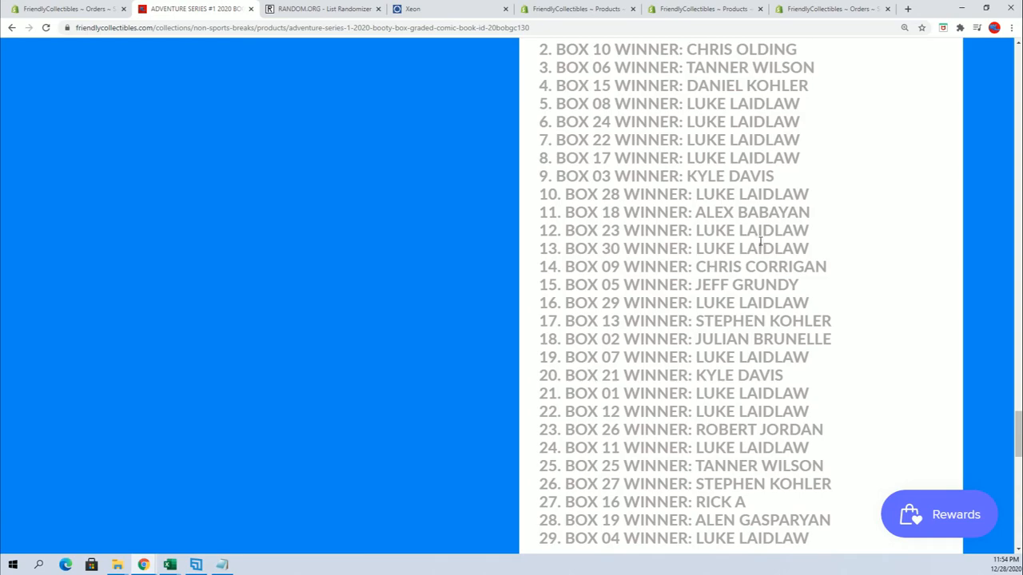
mouse_move(436, 323)
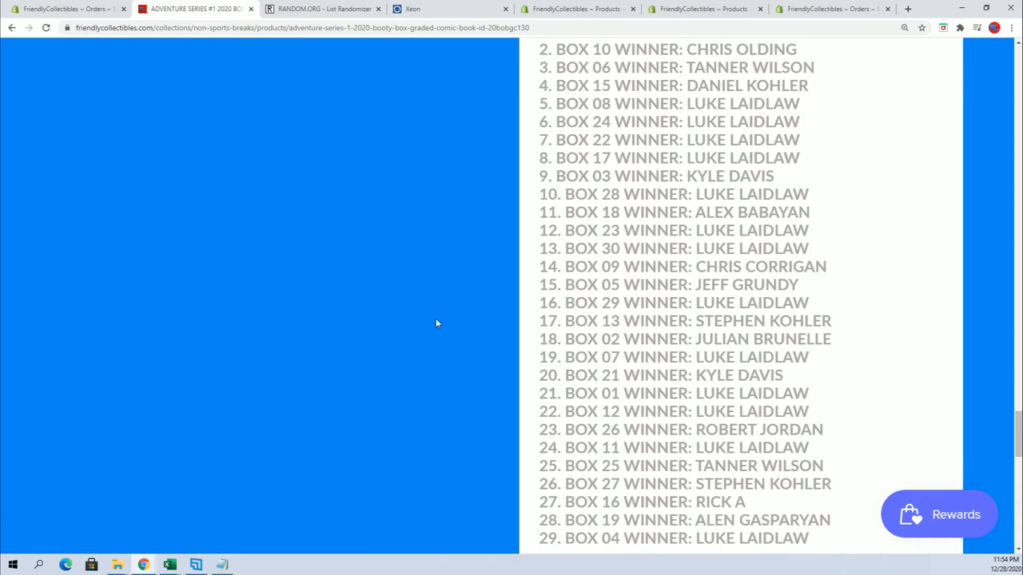
scroll(down, 3)
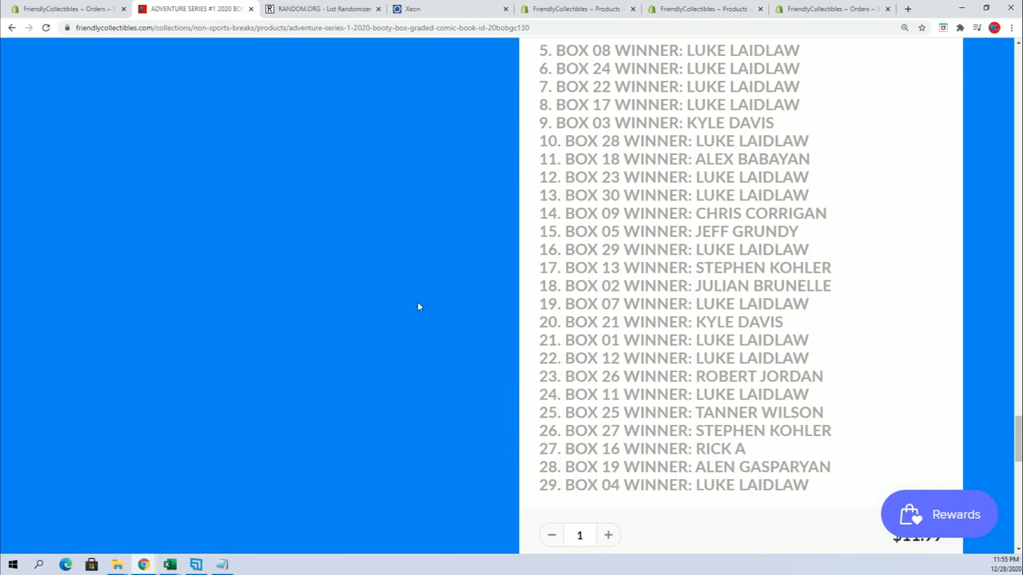
scroll(down, 3)
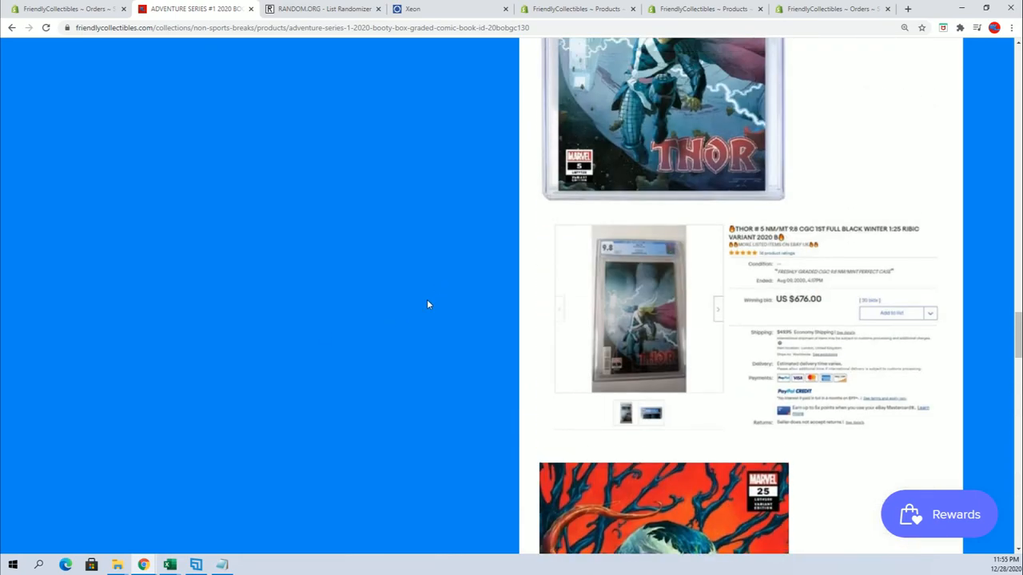